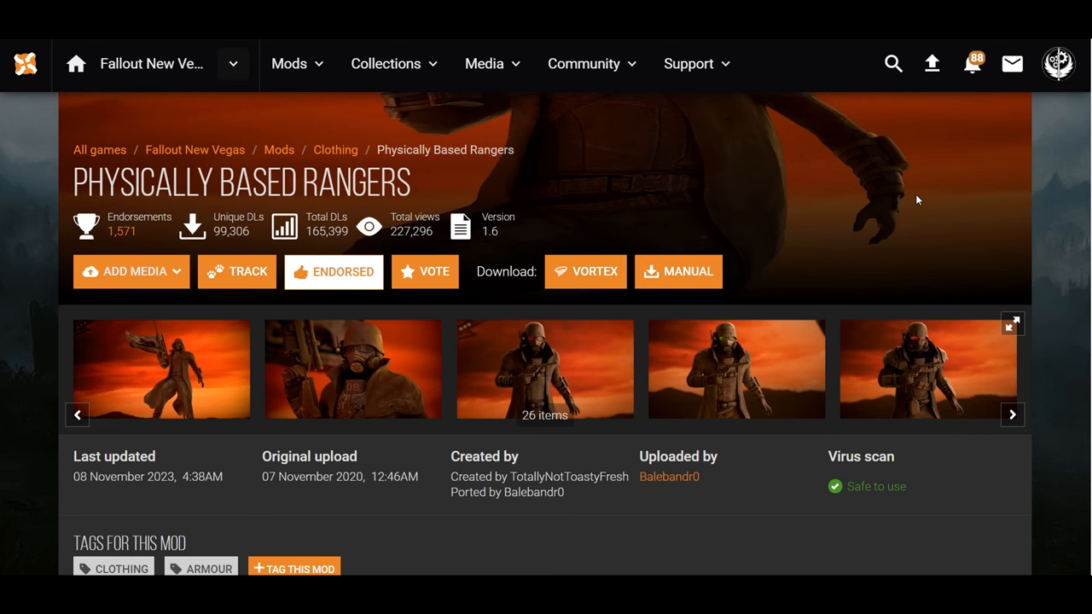
mouse_move(918, 270)
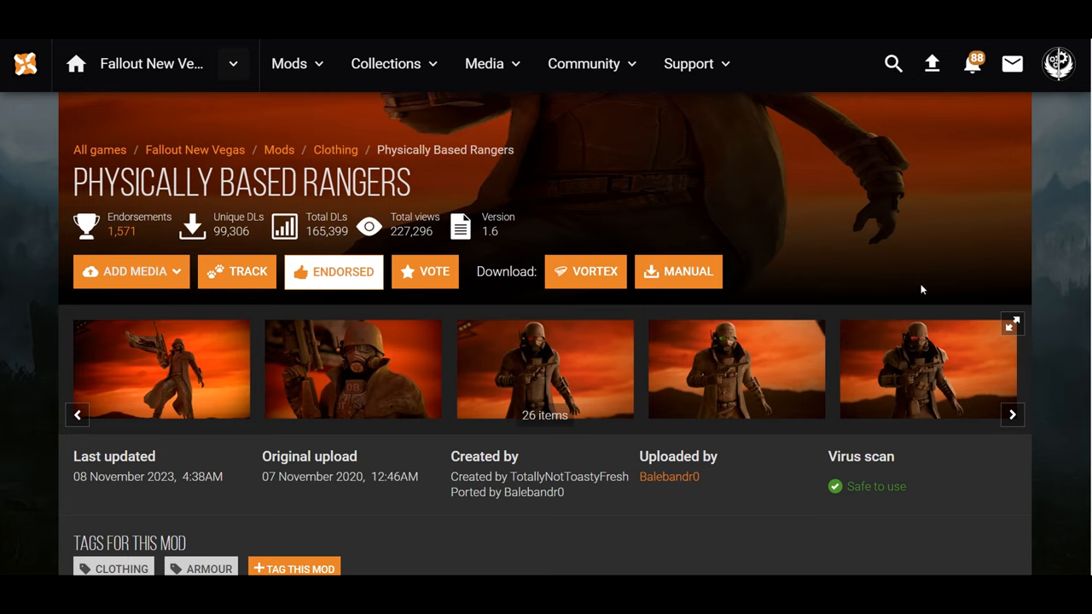
mouse_move(725, 471)
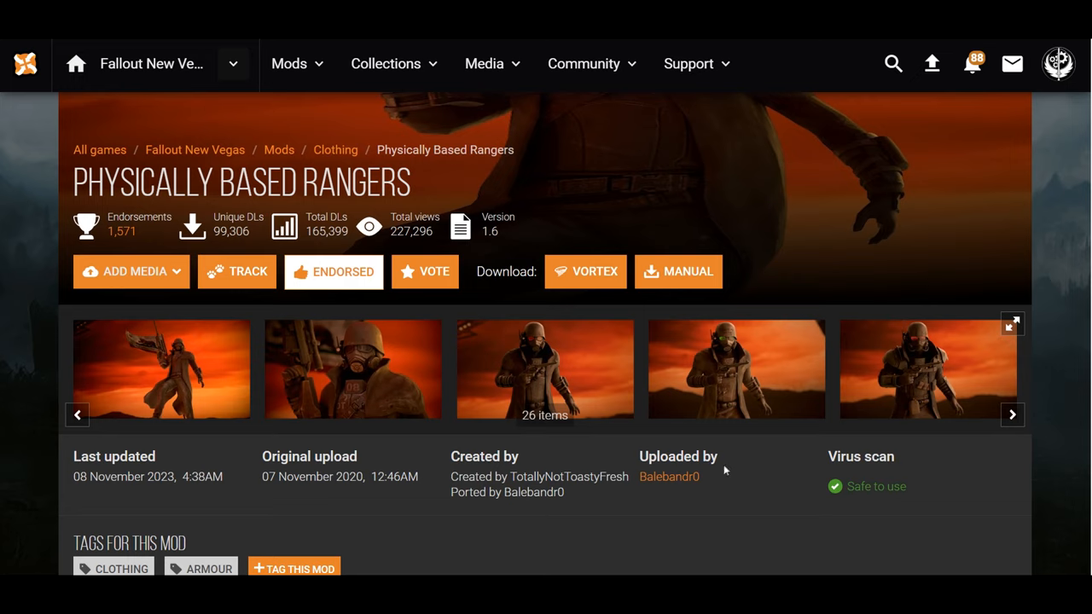
mouse_move(713, 485)
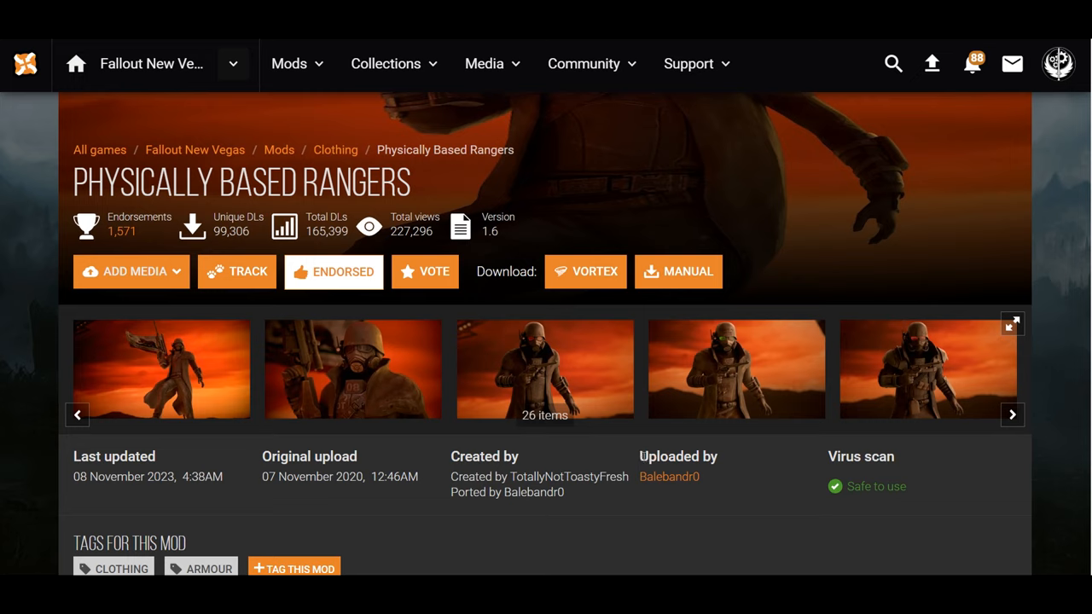
mouse_move(660, 414)
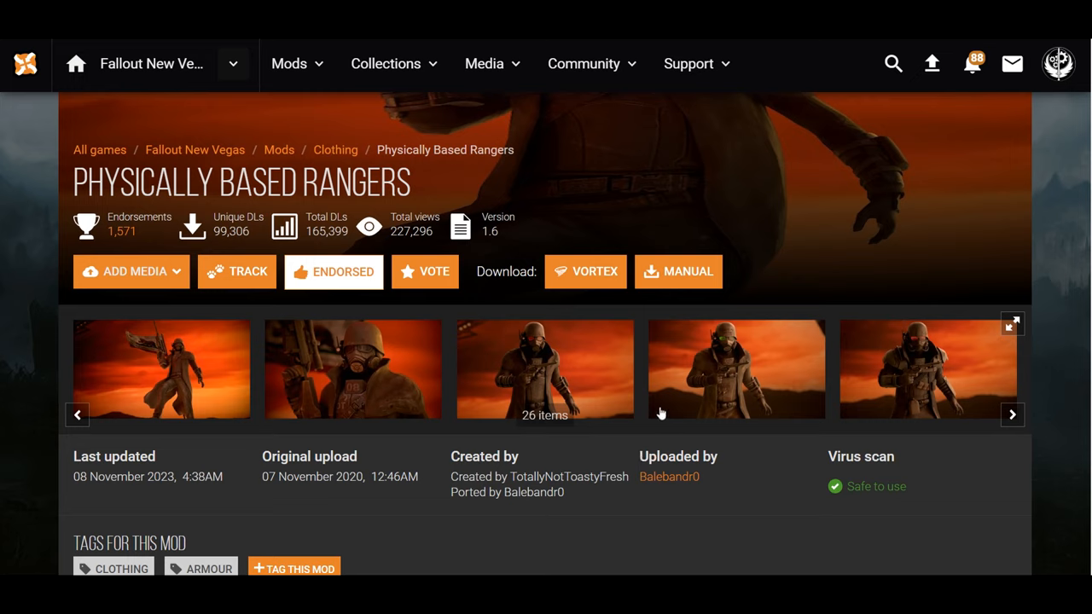
mouse_move(674, 399)
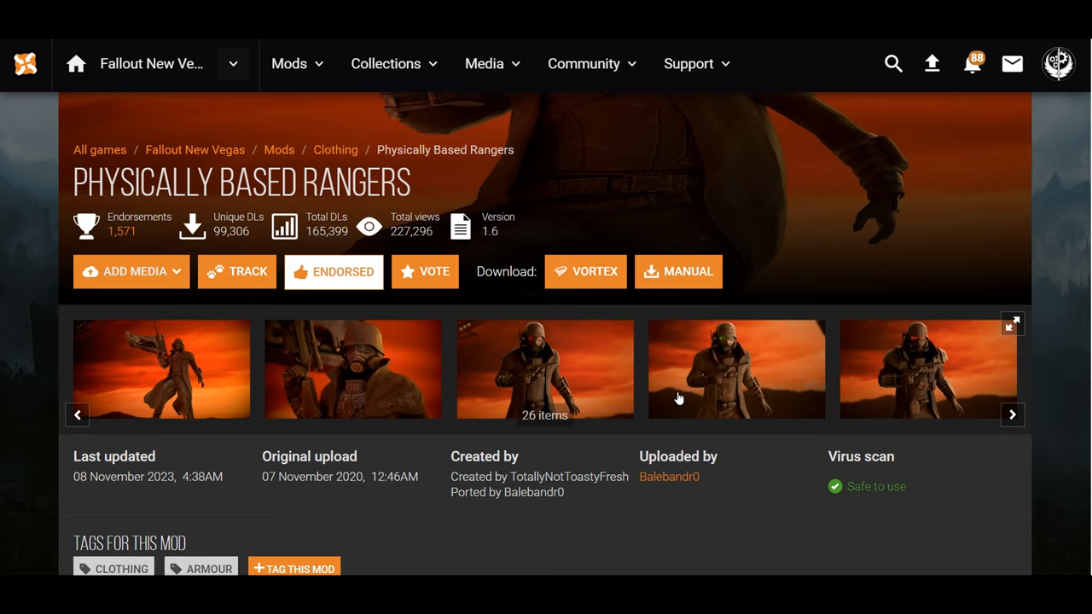
mouse_move(672, 383)
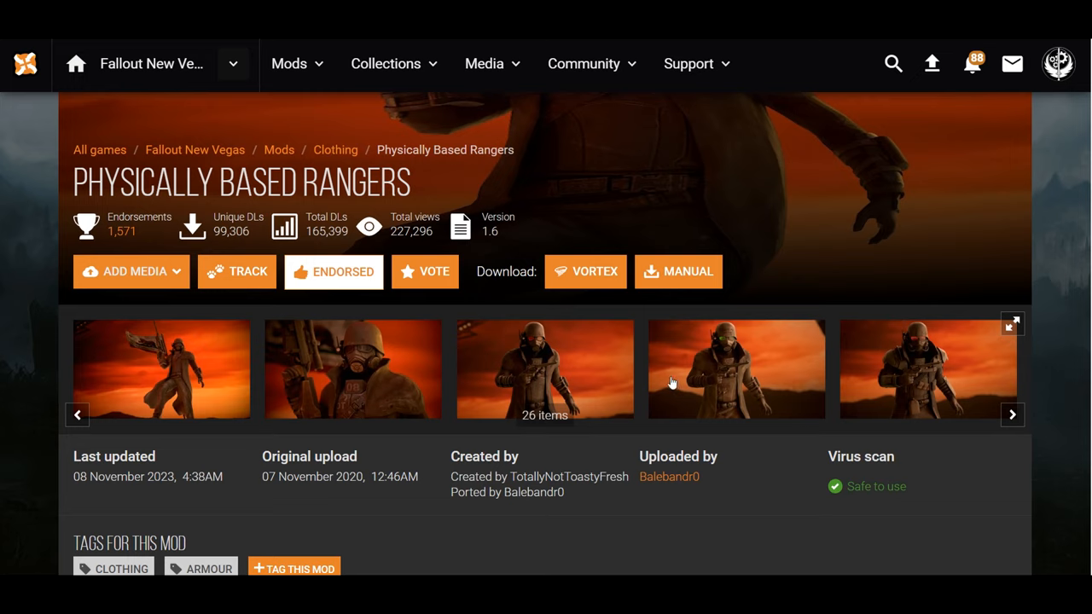
mouse_move(672, 382)
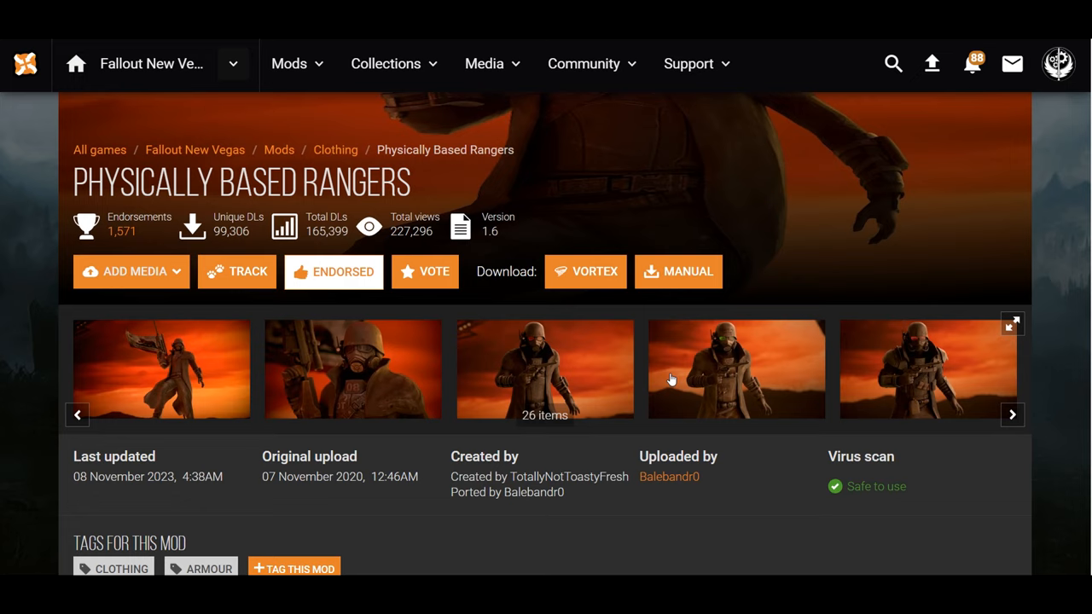
mouse_move(672, 378)
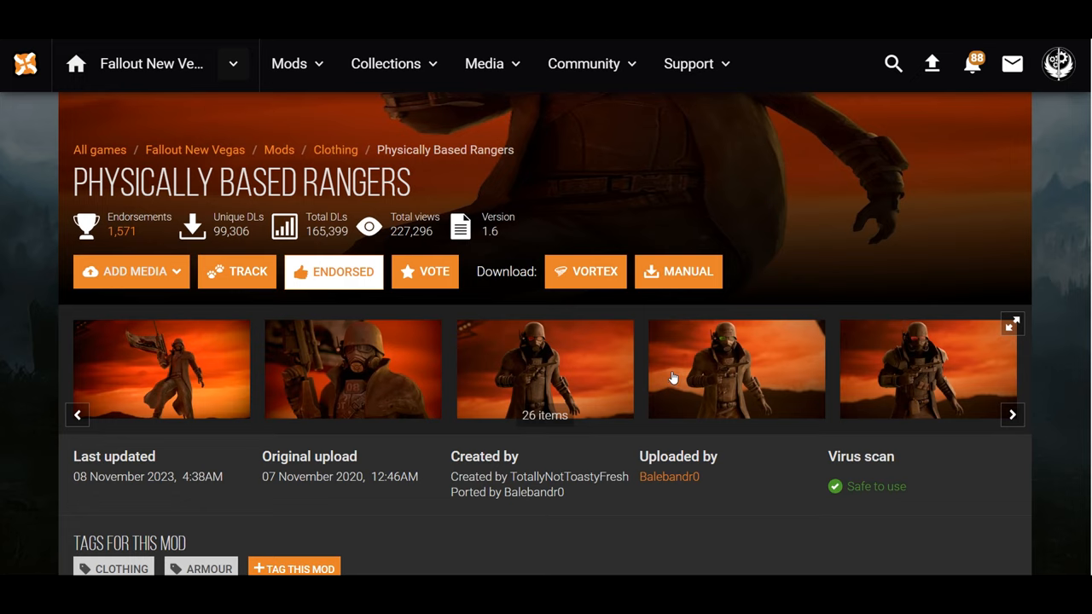
mouse_move(675, 378)
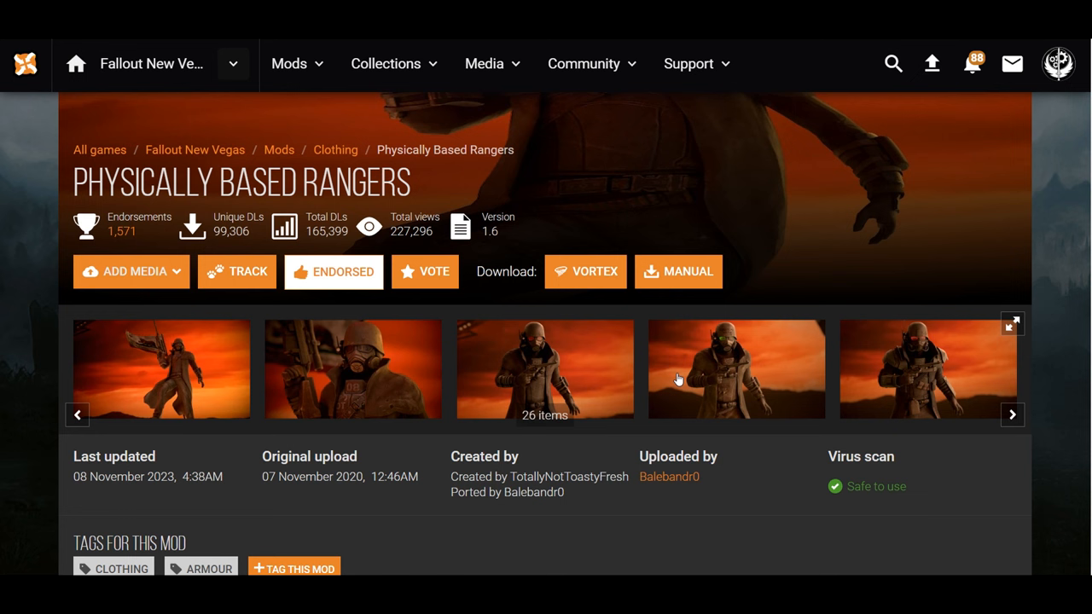
Scroll the NCR Ranger combat armor record to review its stats and model paths
scroll("down", 3)
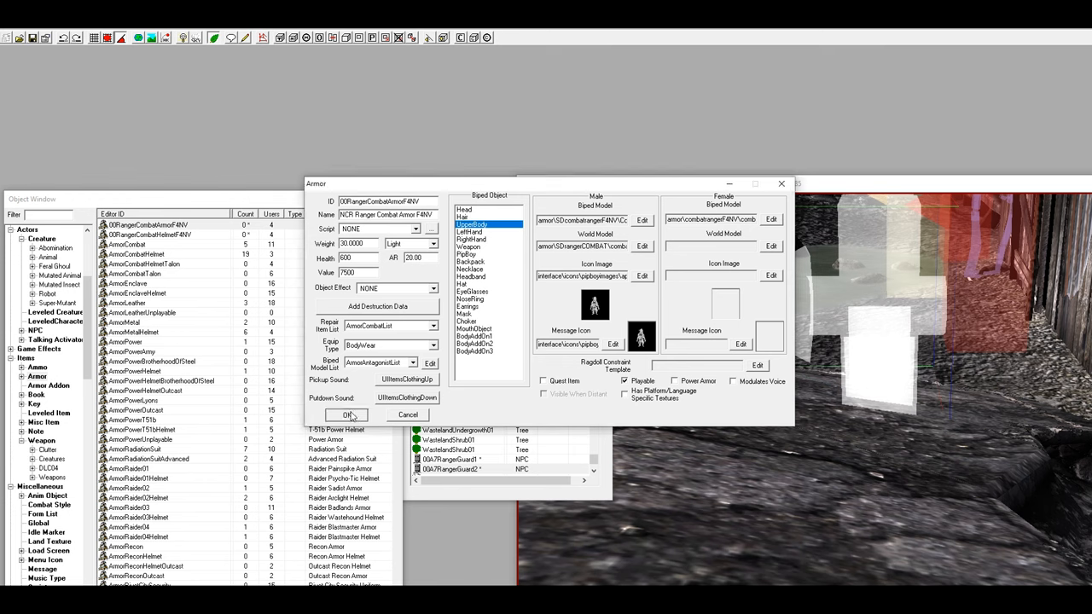
left_click(339, 416)
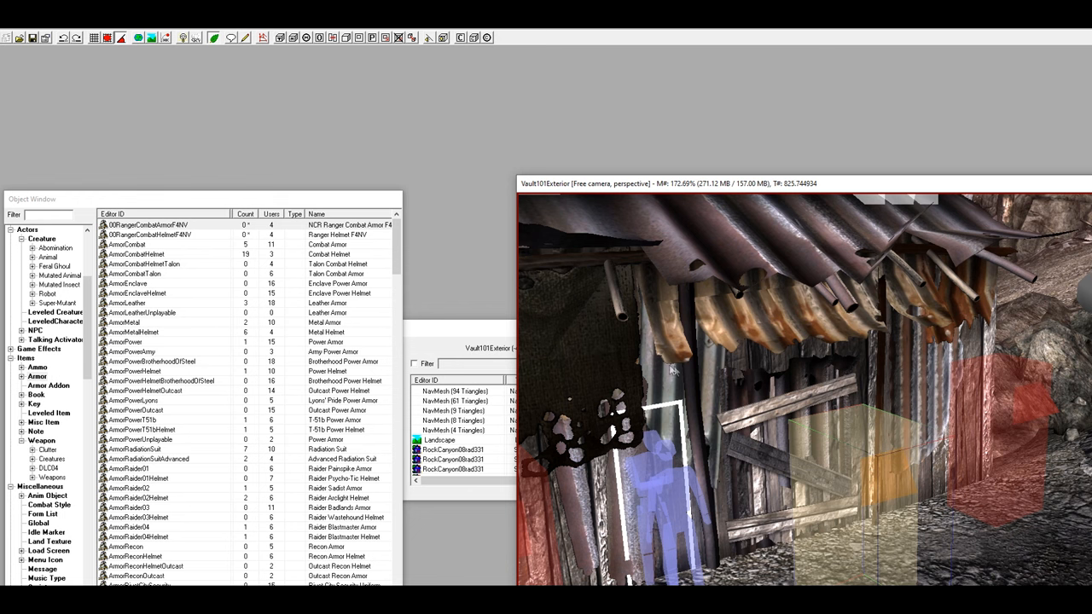
mouse_move(691, 344)
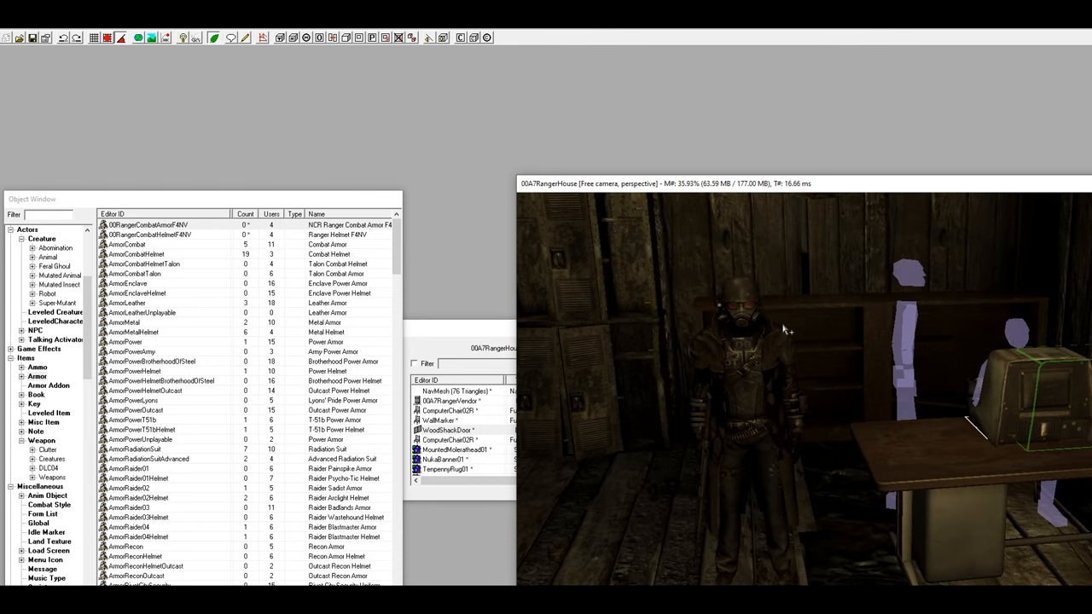
mouse_move(782, 327)
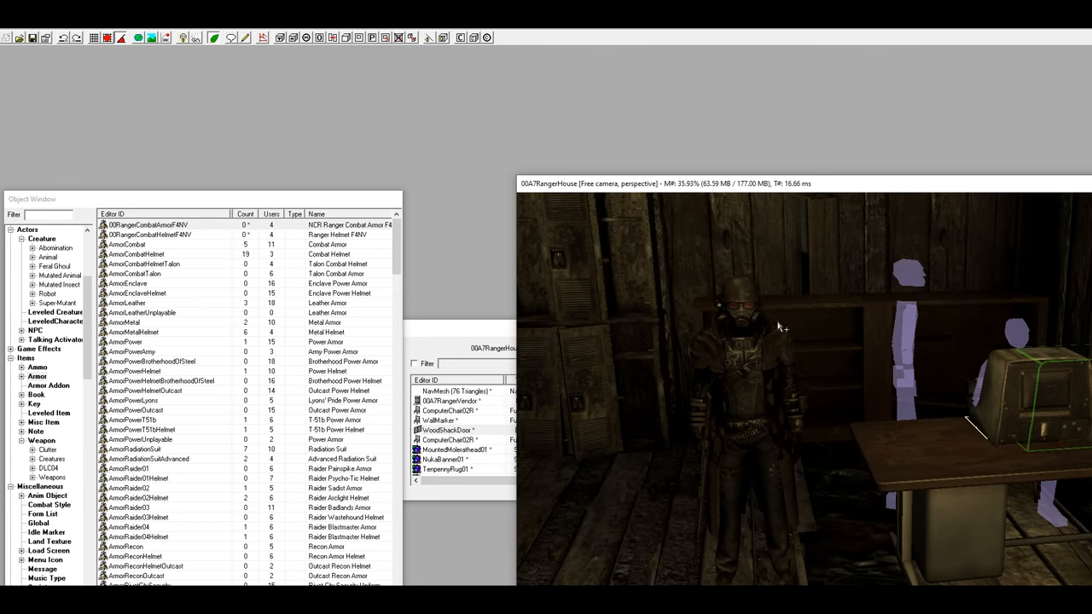
mouse_move(765, 328)
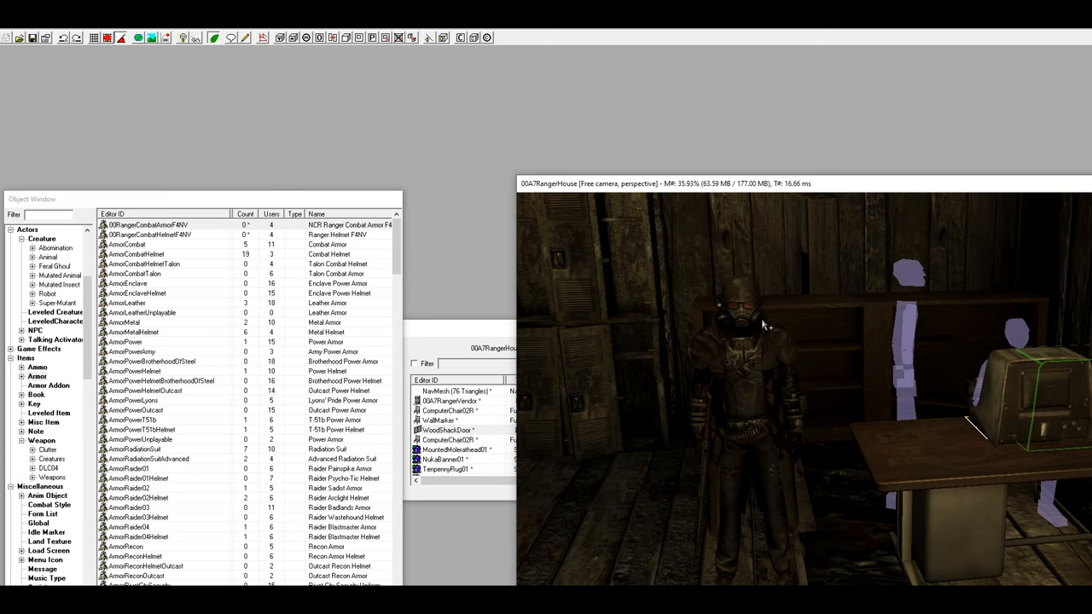
mouse_move(764, 321)
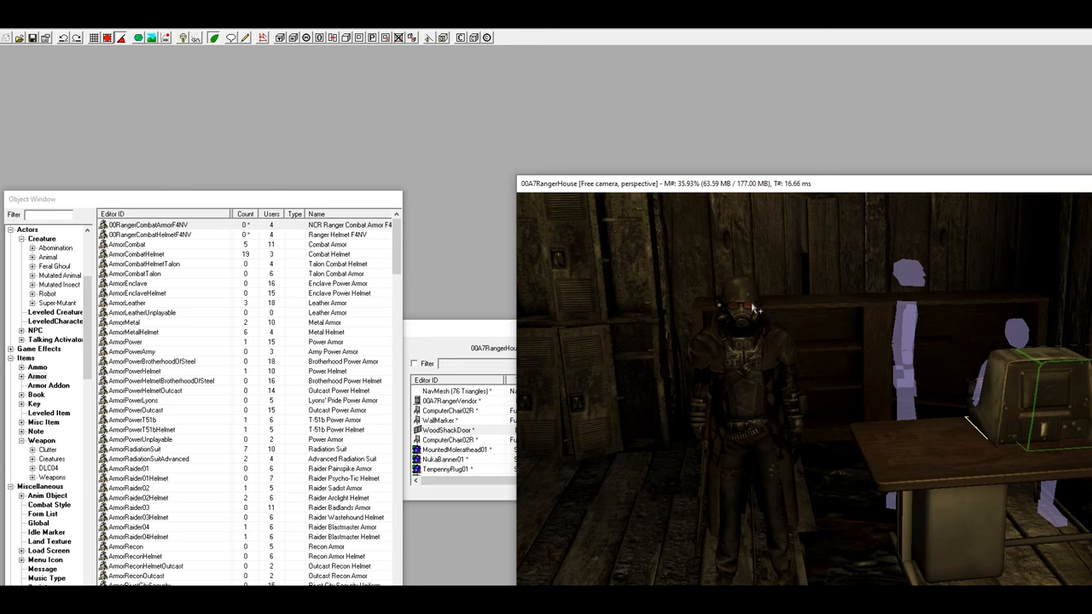
mouse_move(754, 338)
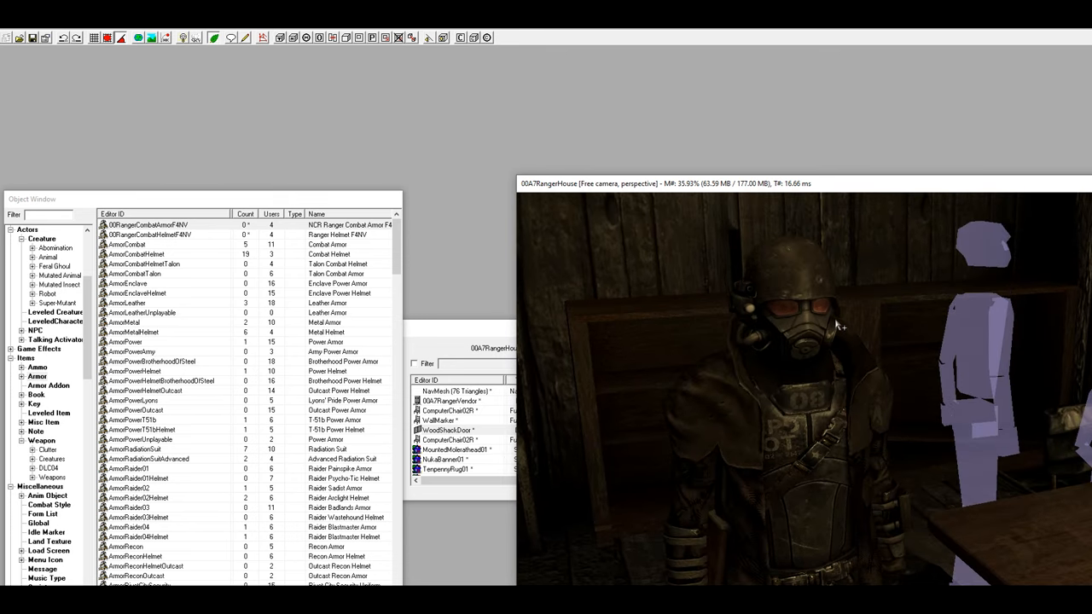
mouse_move(798, 357)
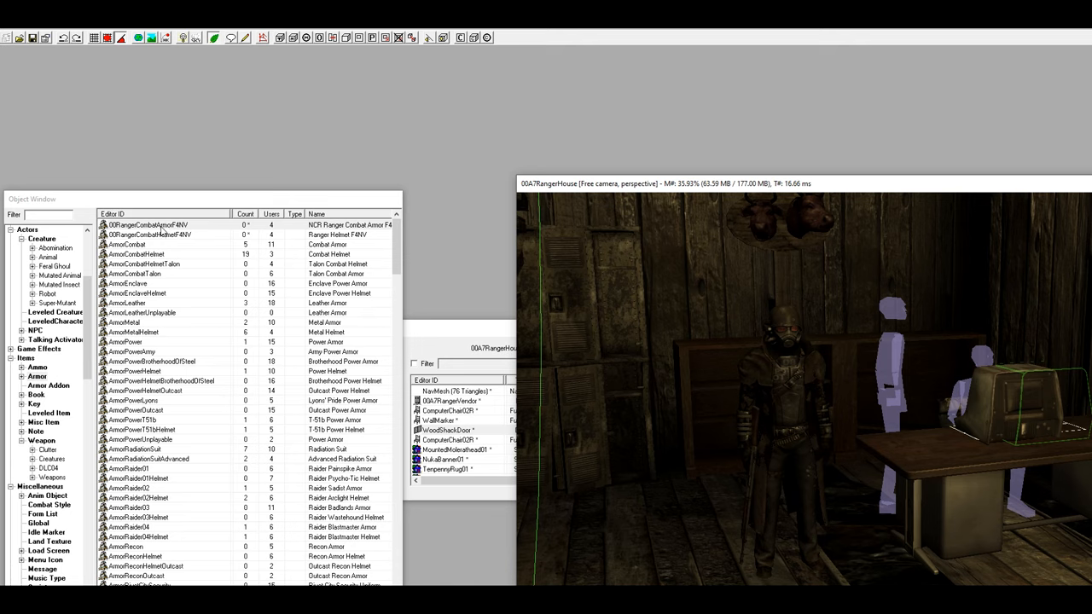
mouse_move(210, 242)
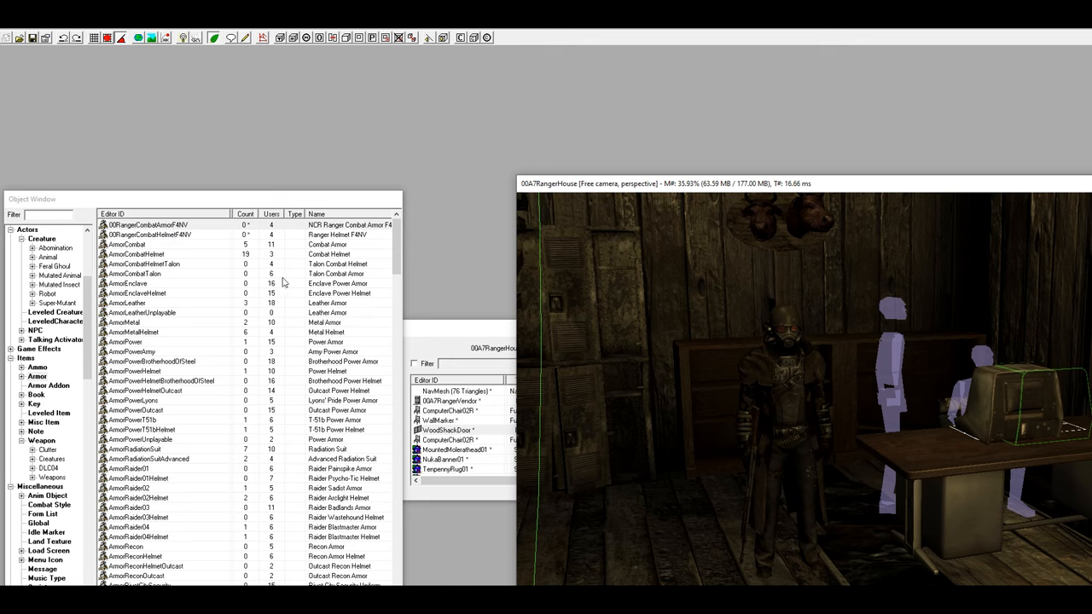
mouse_move(290, 242)
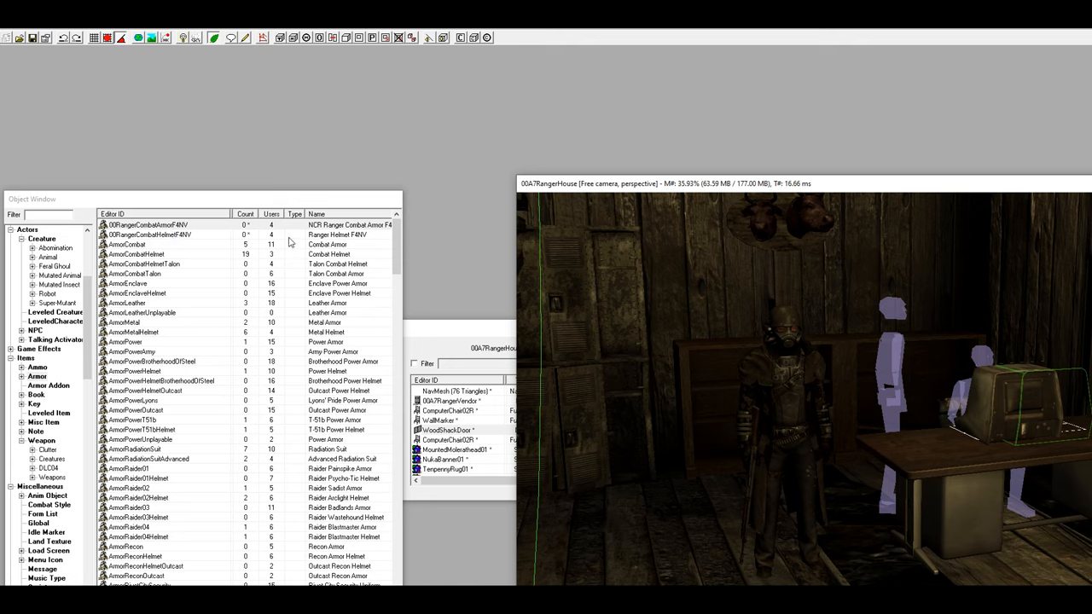
mouse_move(488, 247)
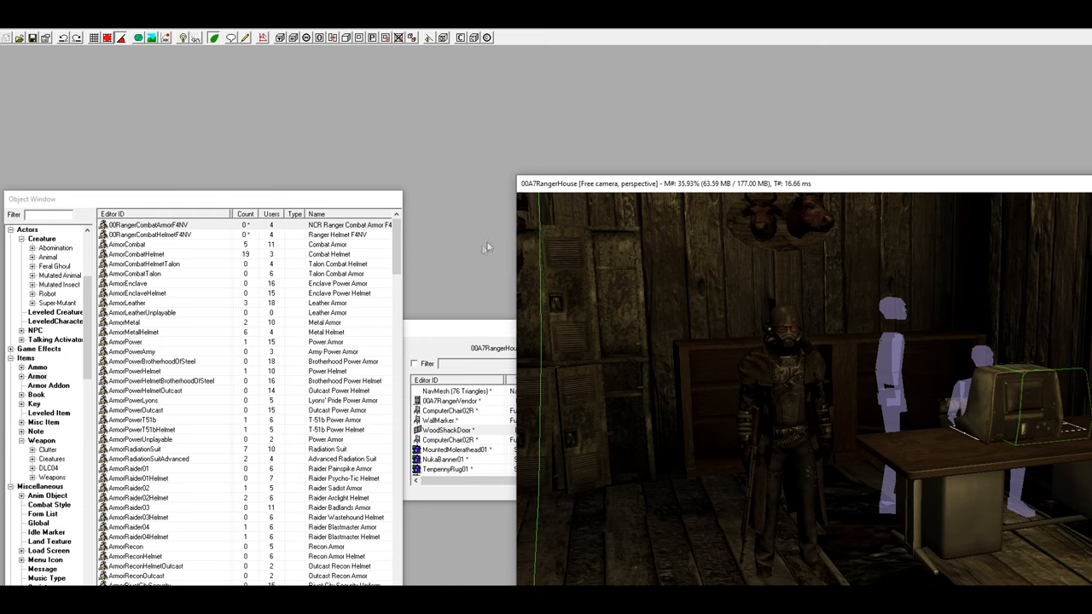
mouse_move(561, 201)
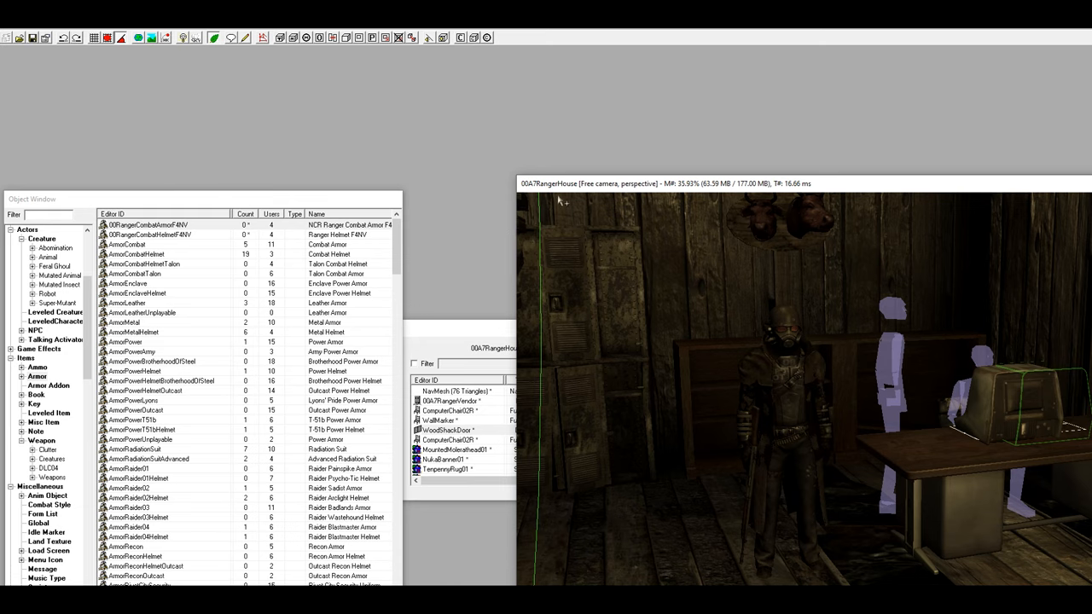
mouse_move(562, 201)
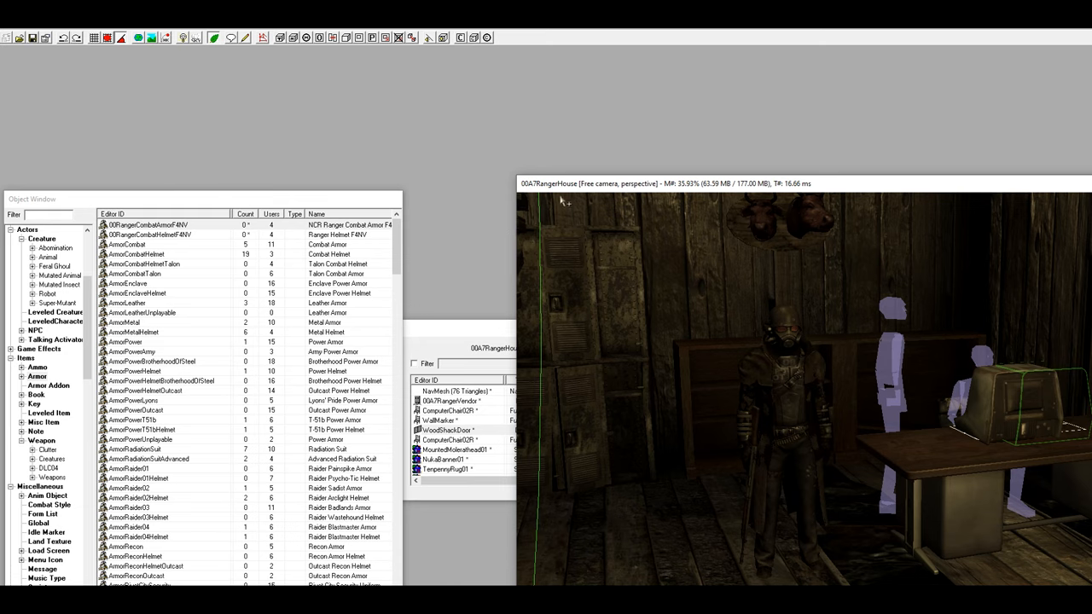
mouse_move(751, 282)
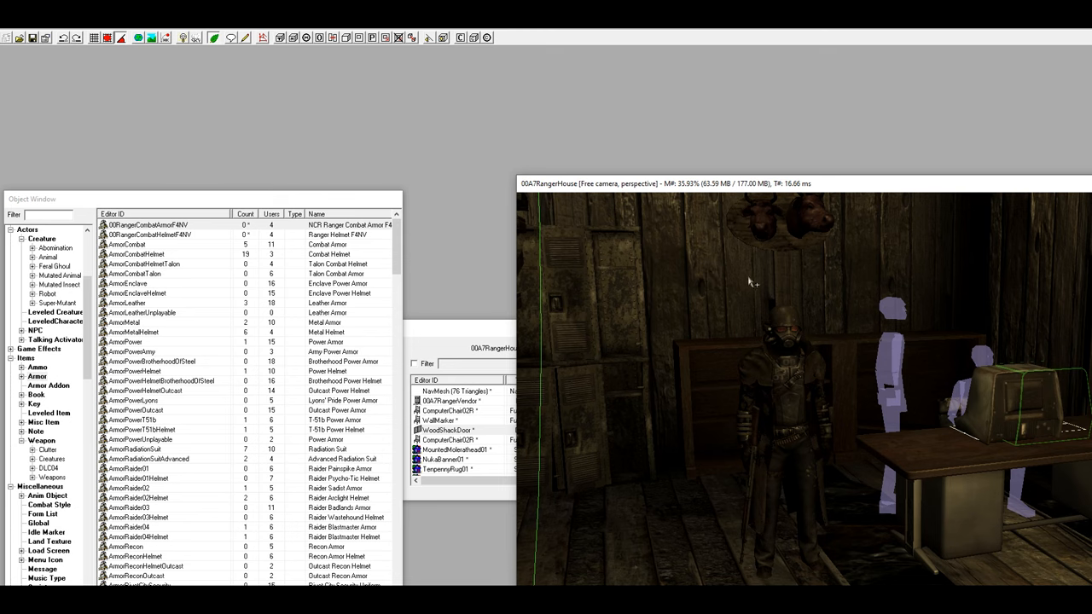
mouse_move(698, 317)
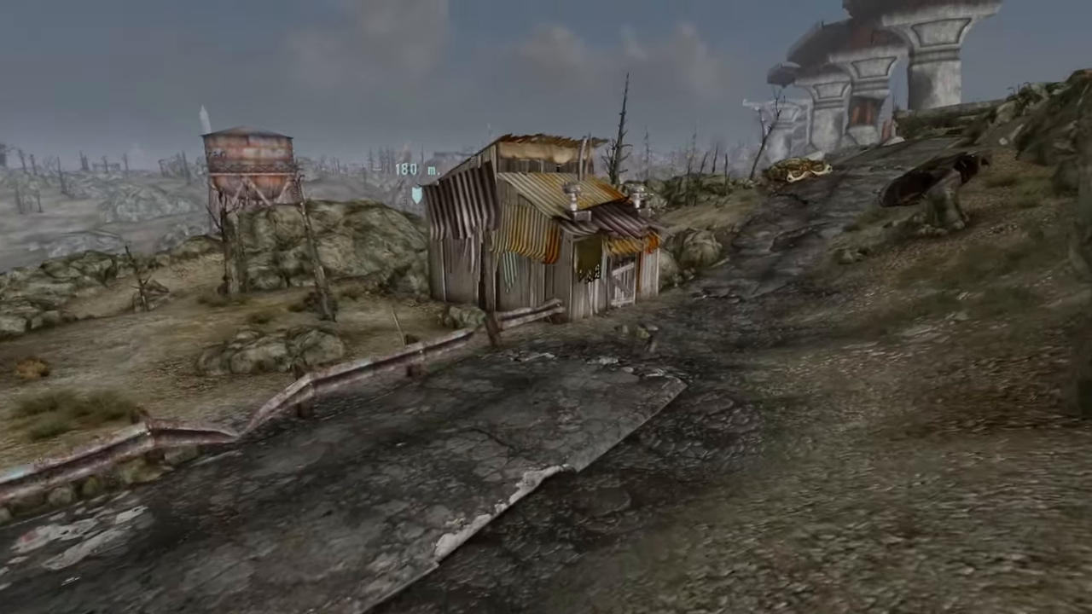
mouse_move(546, 307)
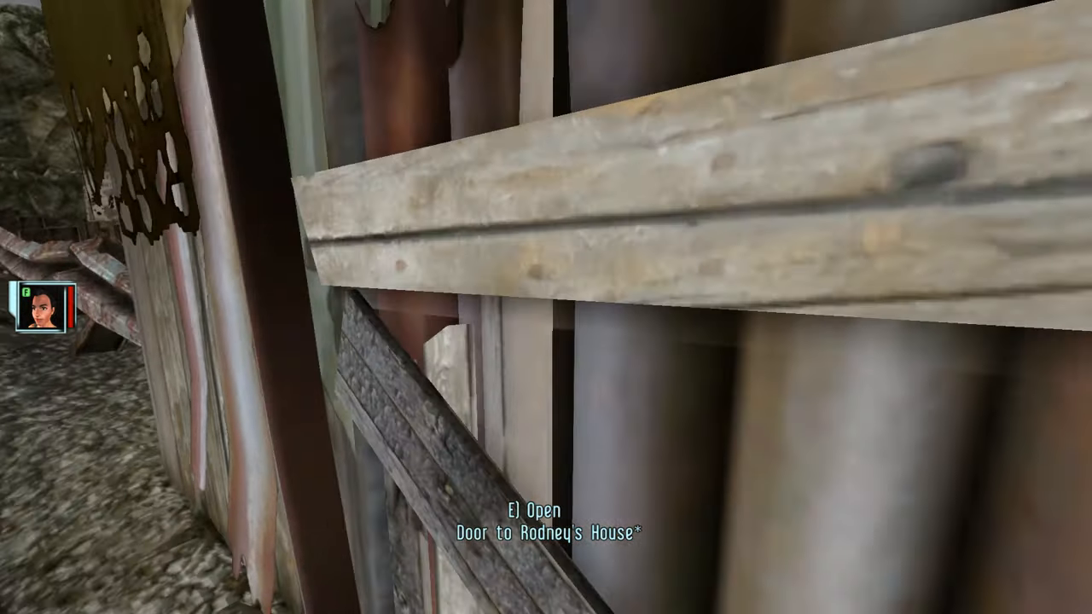
Enter the shack, ask the NCR Ranger to repair equipment, view Repair Services, then choose Done
key("e")
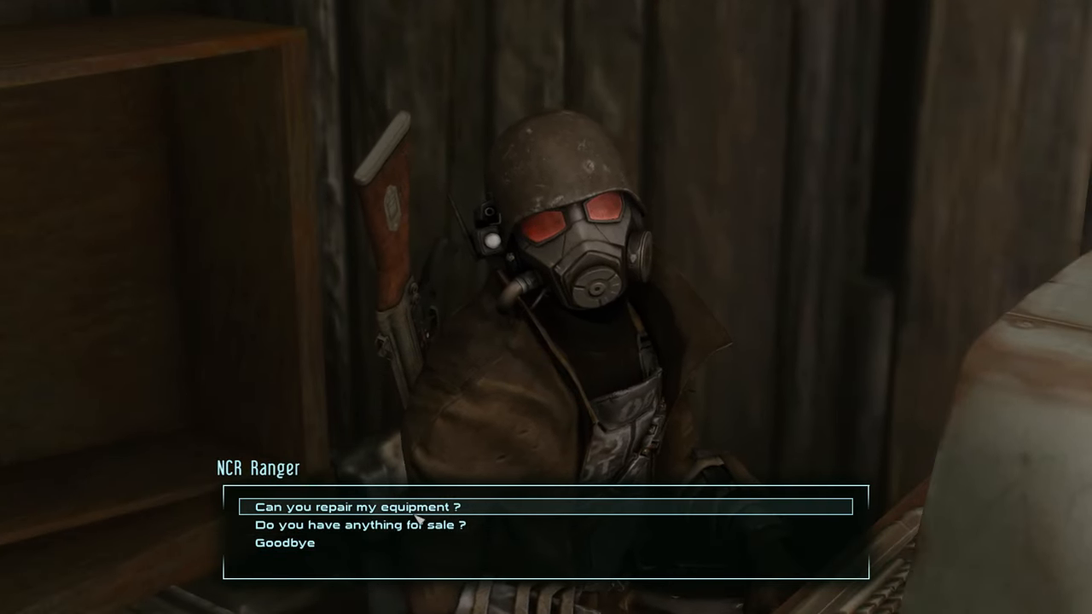
left_click(361, 507)
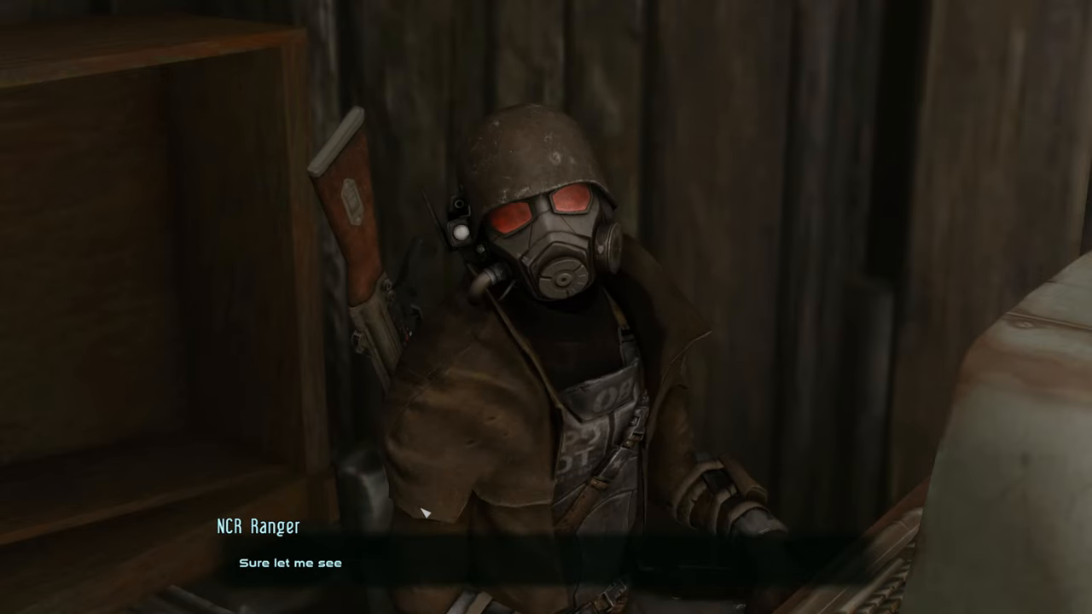
left_click(290, 563)
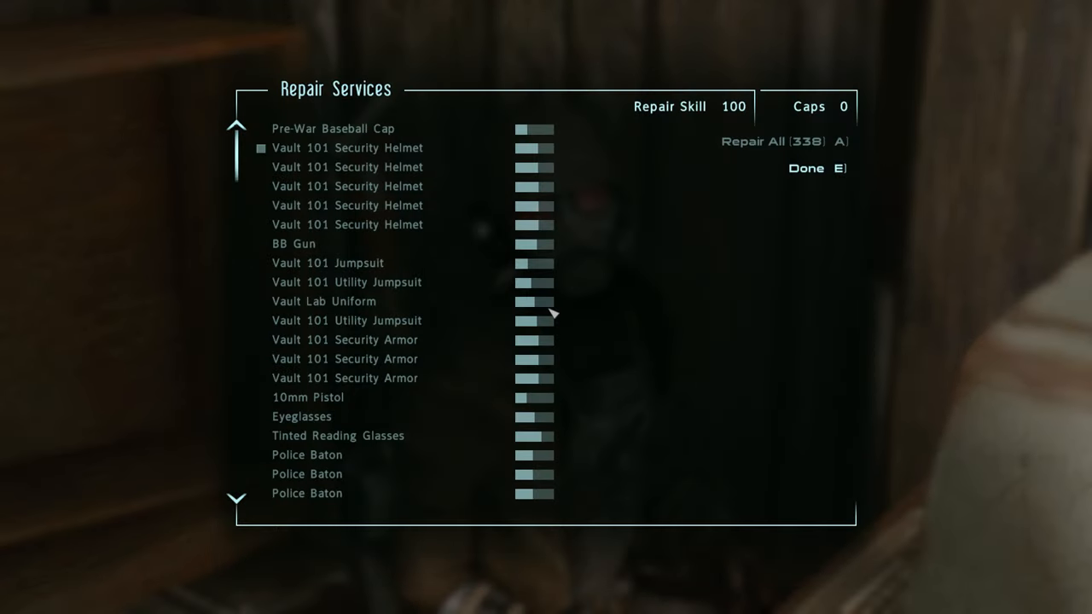
mouse_move(714, 89)
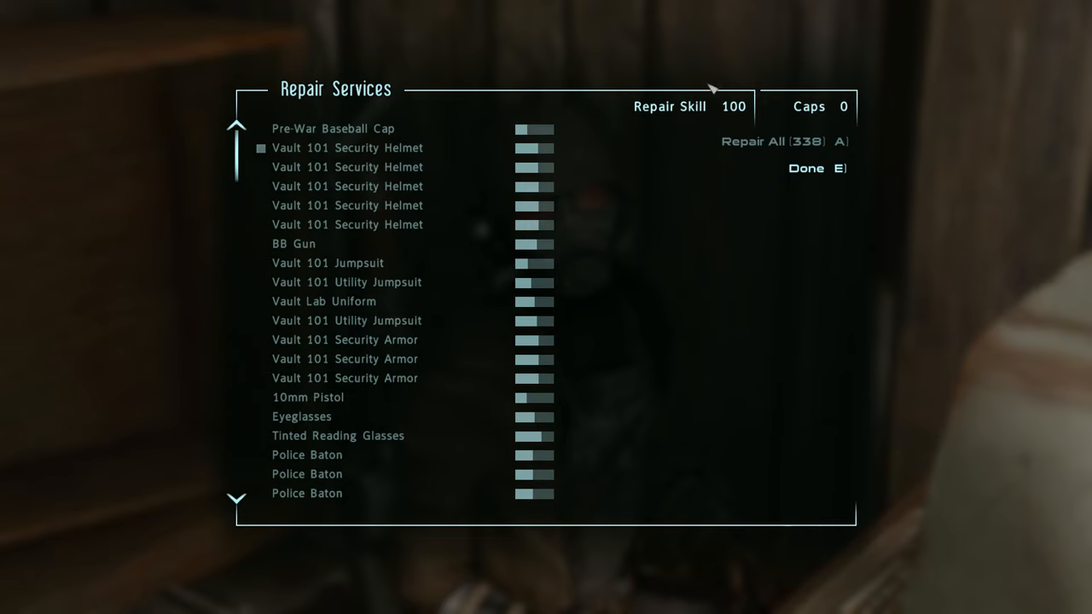
mouse_move(580, 395)
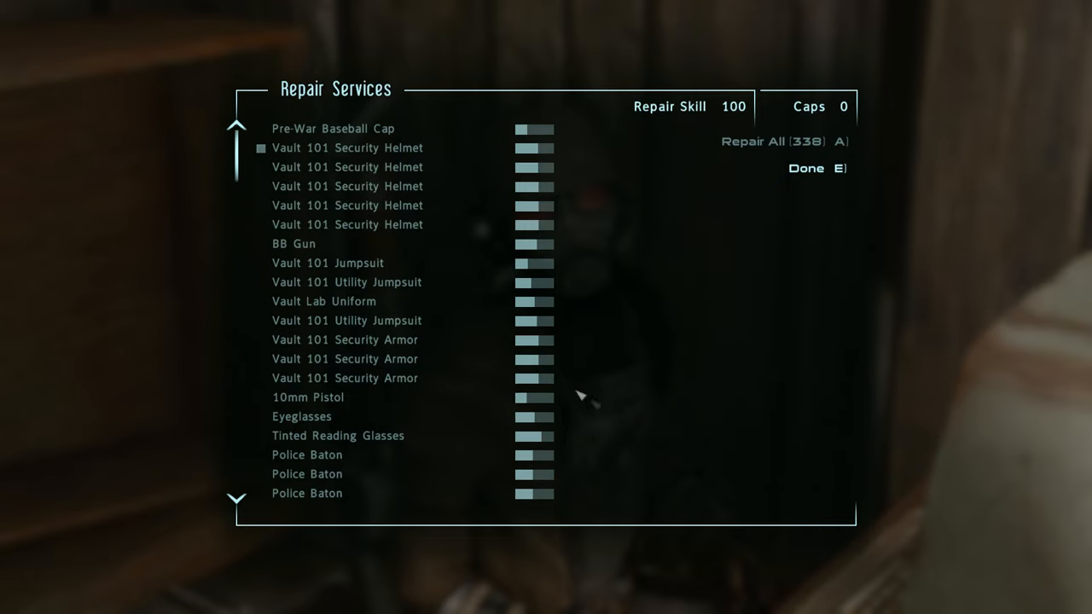
mouse_move(805, 168)
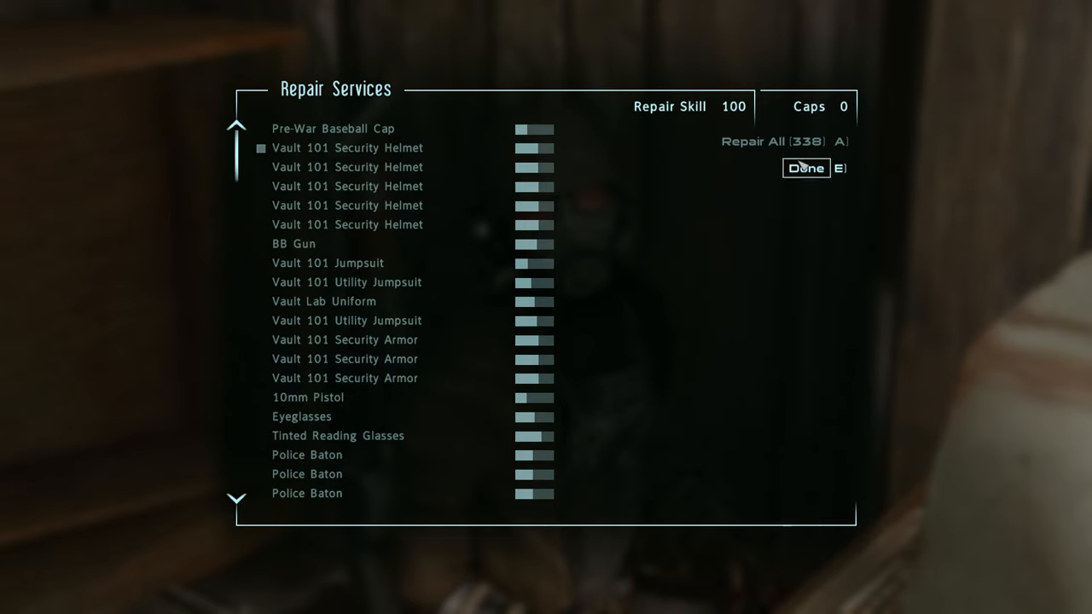
left_click(805, 169)
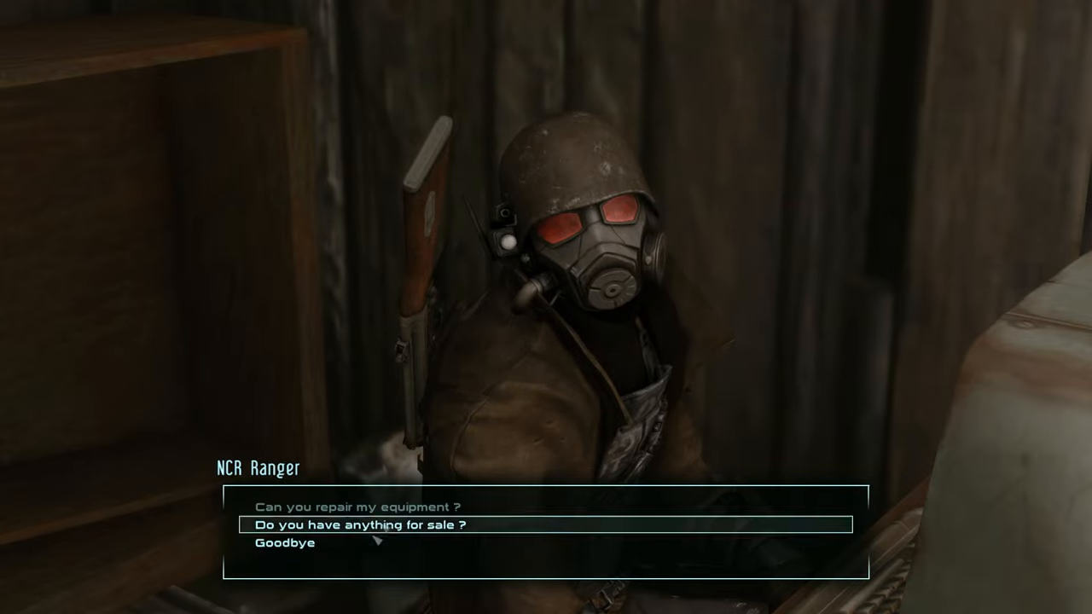
Ask the ranger what he sells and inspect the NCR Ranger Combat Armor F4NV at 9034 caps
left_click(358, 523)
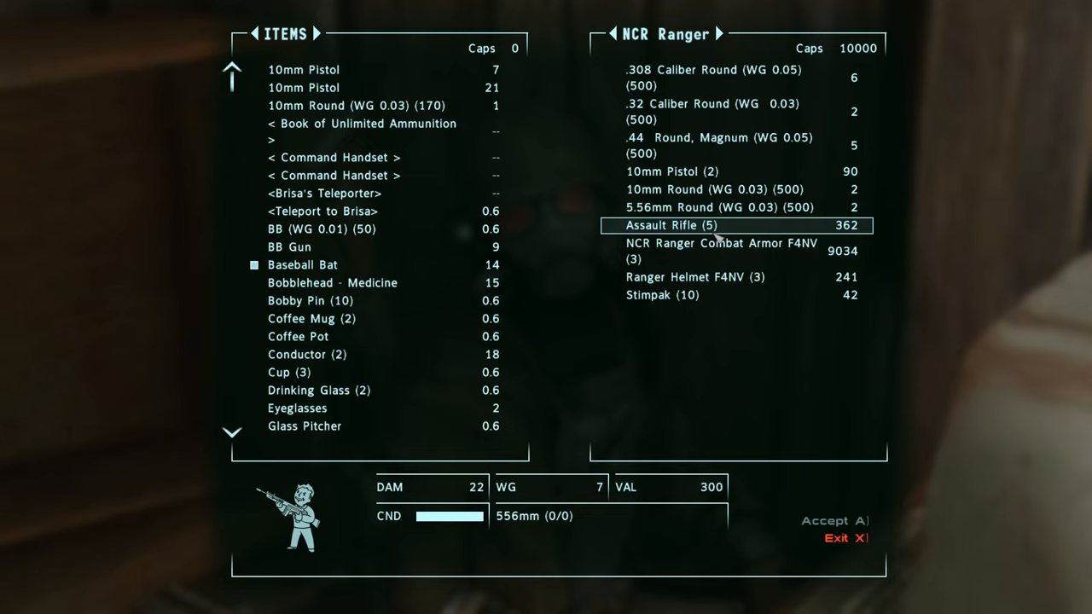
left_click(720, 250)
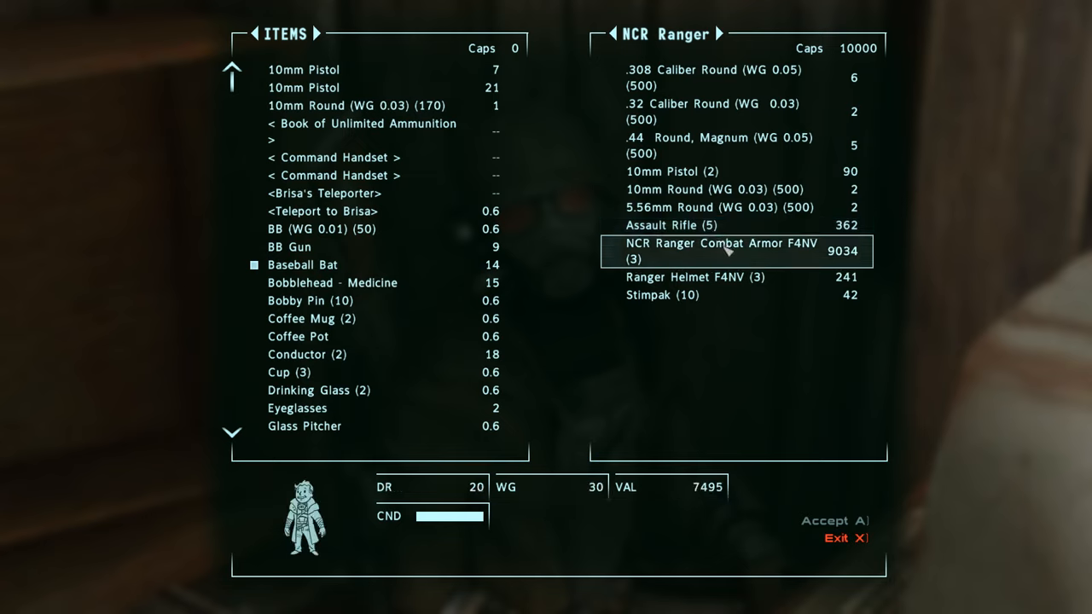